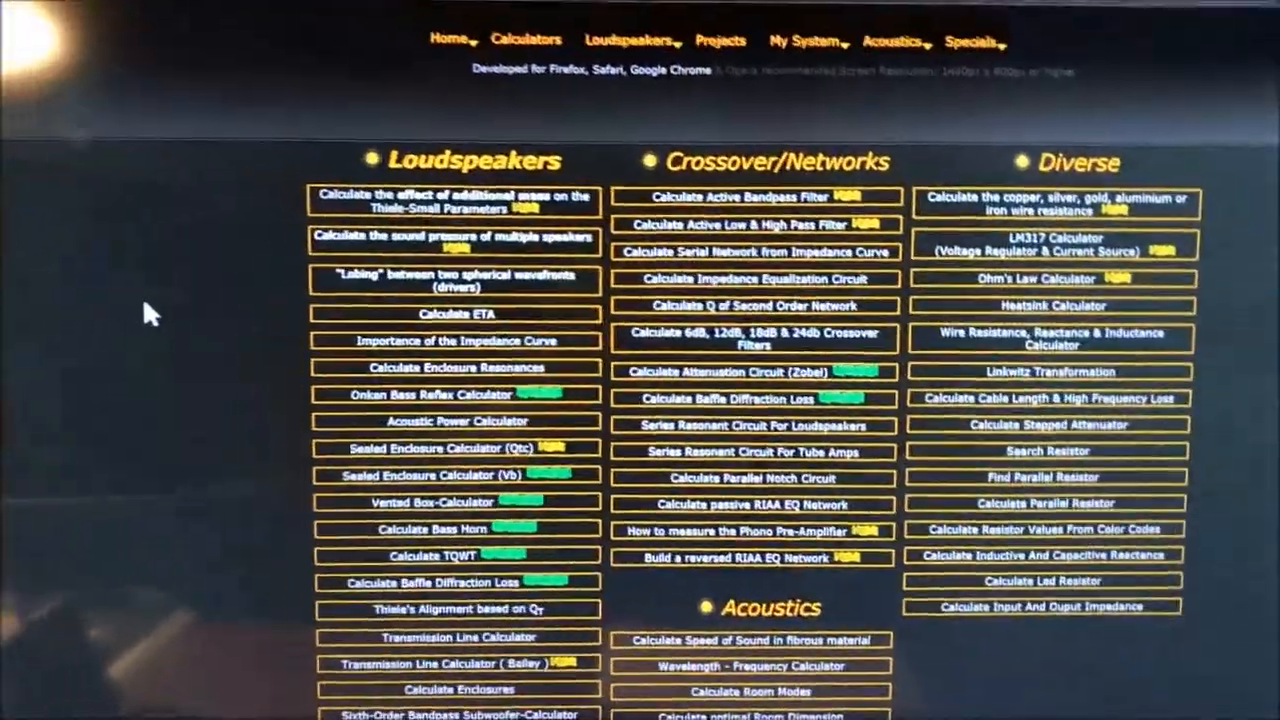
Scroll through the filter slope notes and the worked voltage divider example
scroll("up", 3)
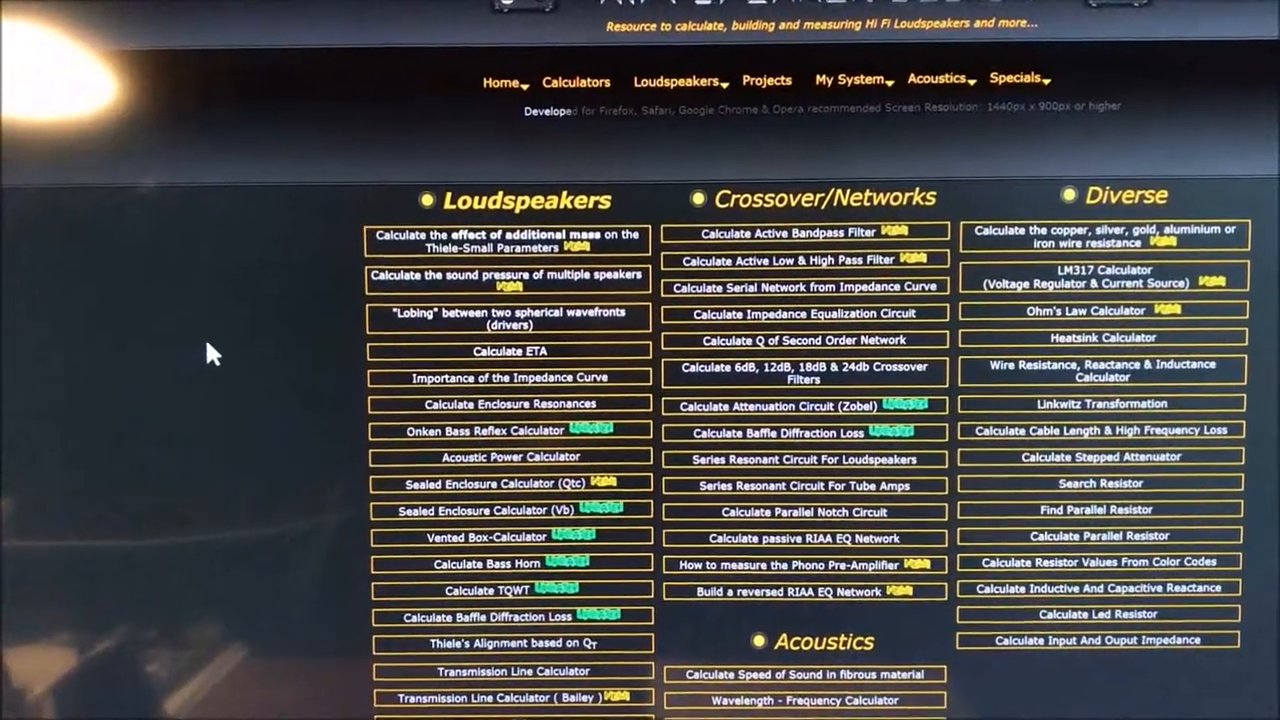
scroll("up", 3)
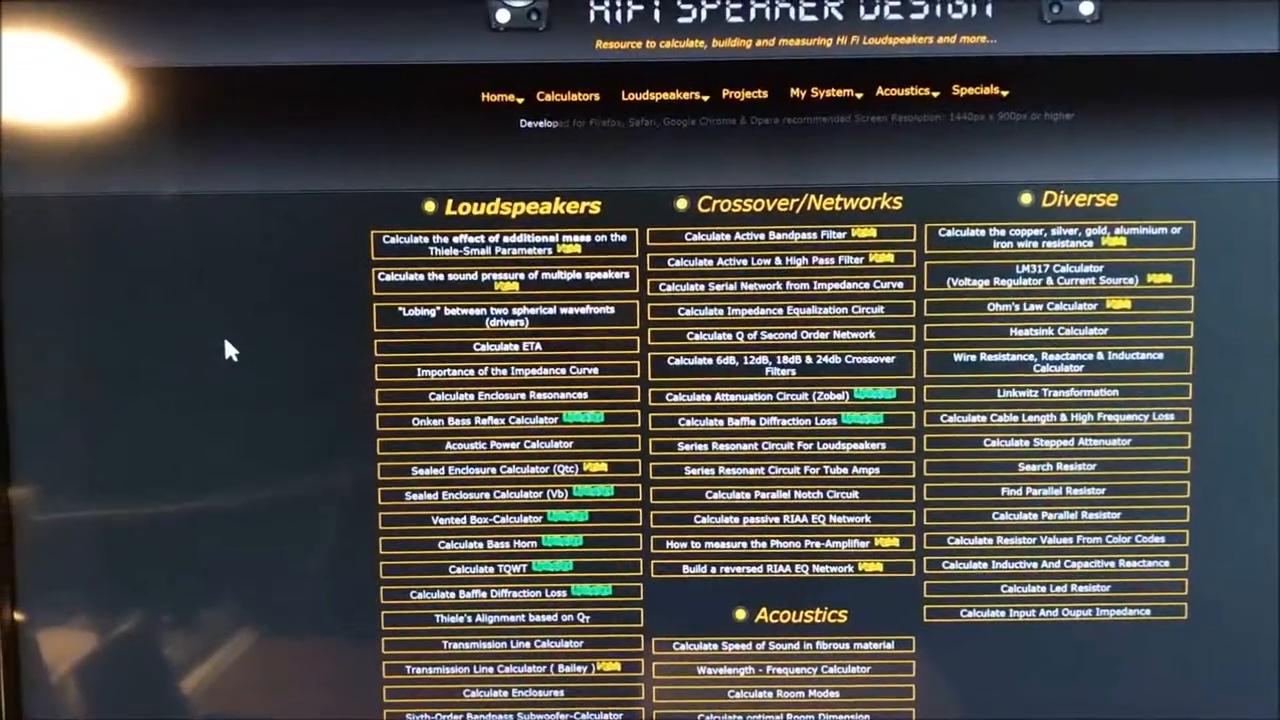
scroll("down", 3)
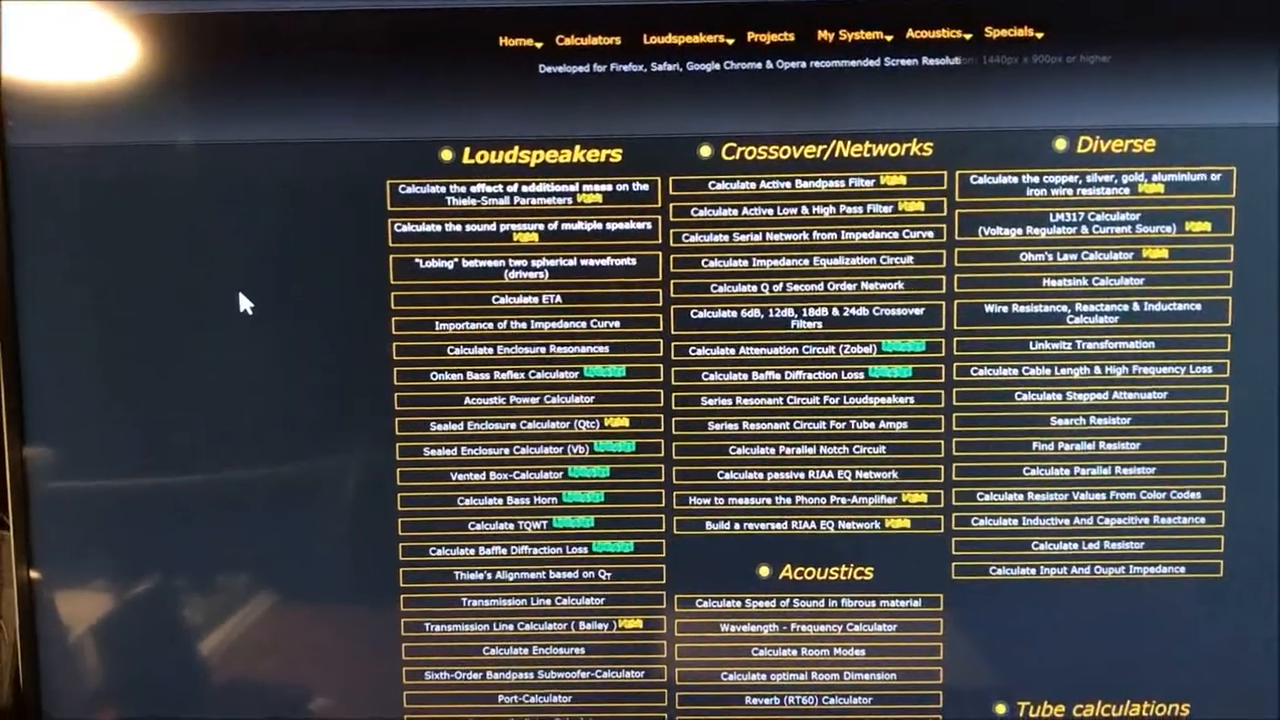
scroll("up", 3)
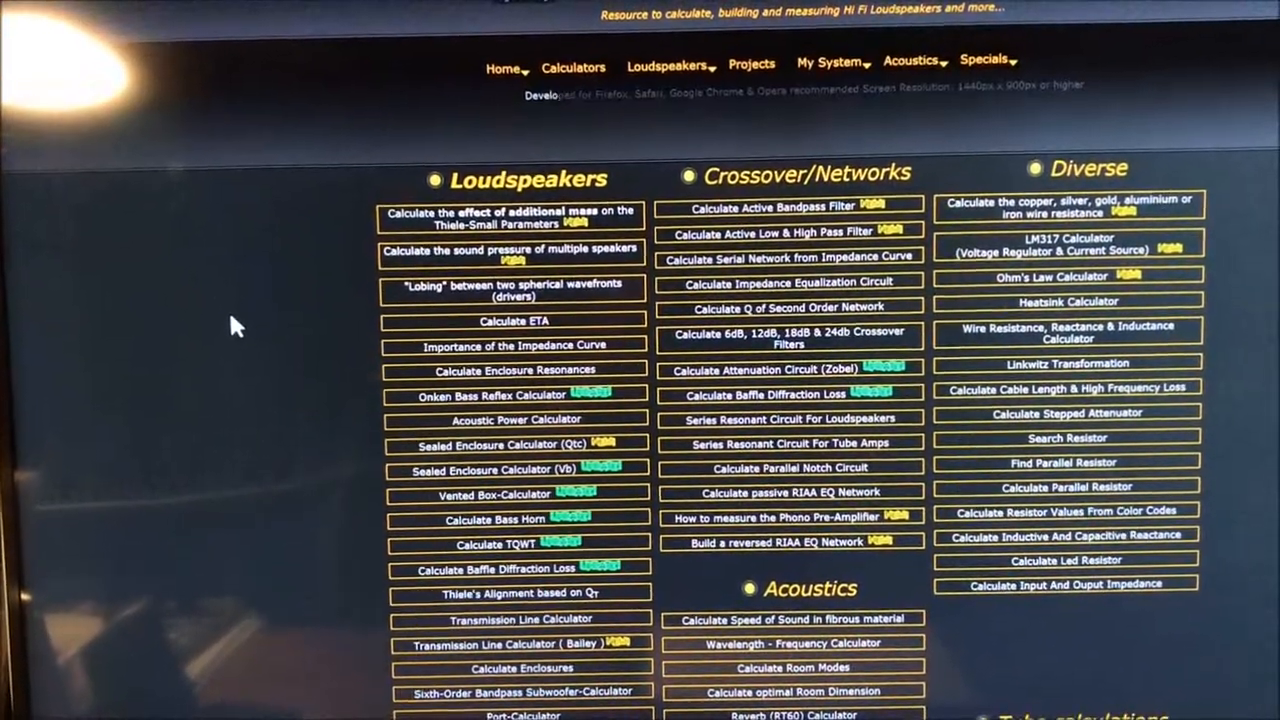
scroll("down", 3)
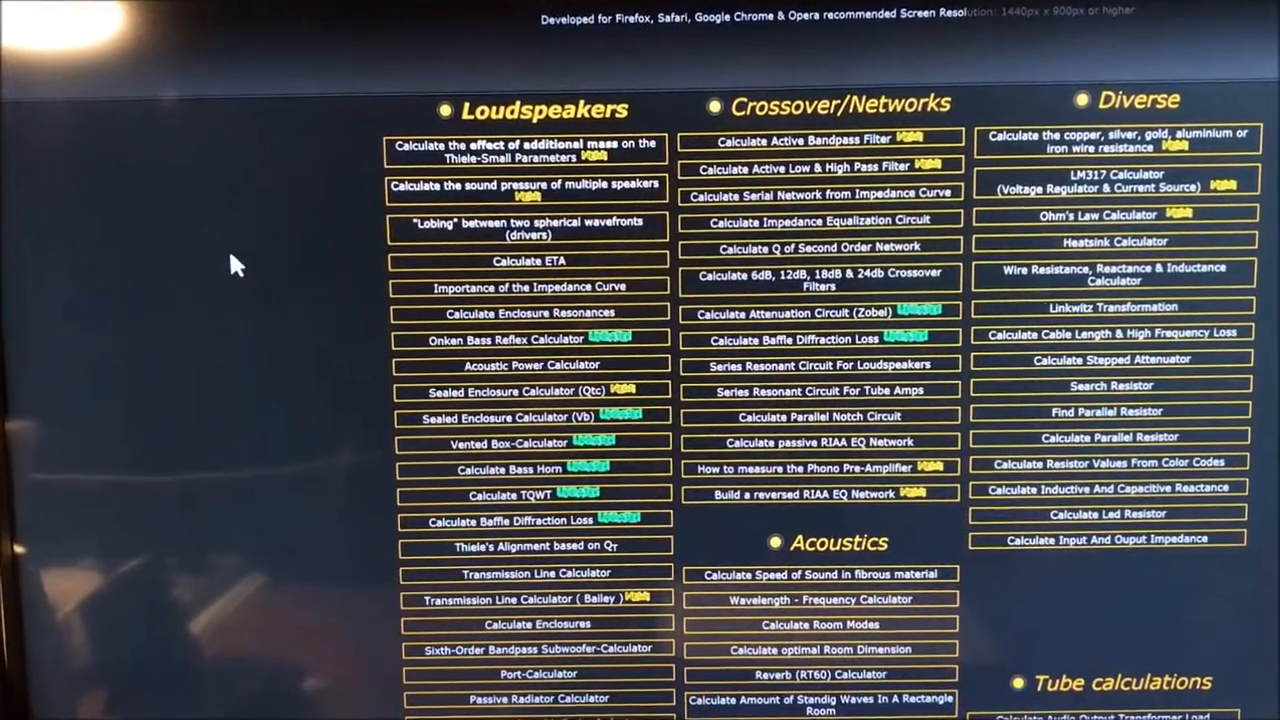
scroll("up", 3)
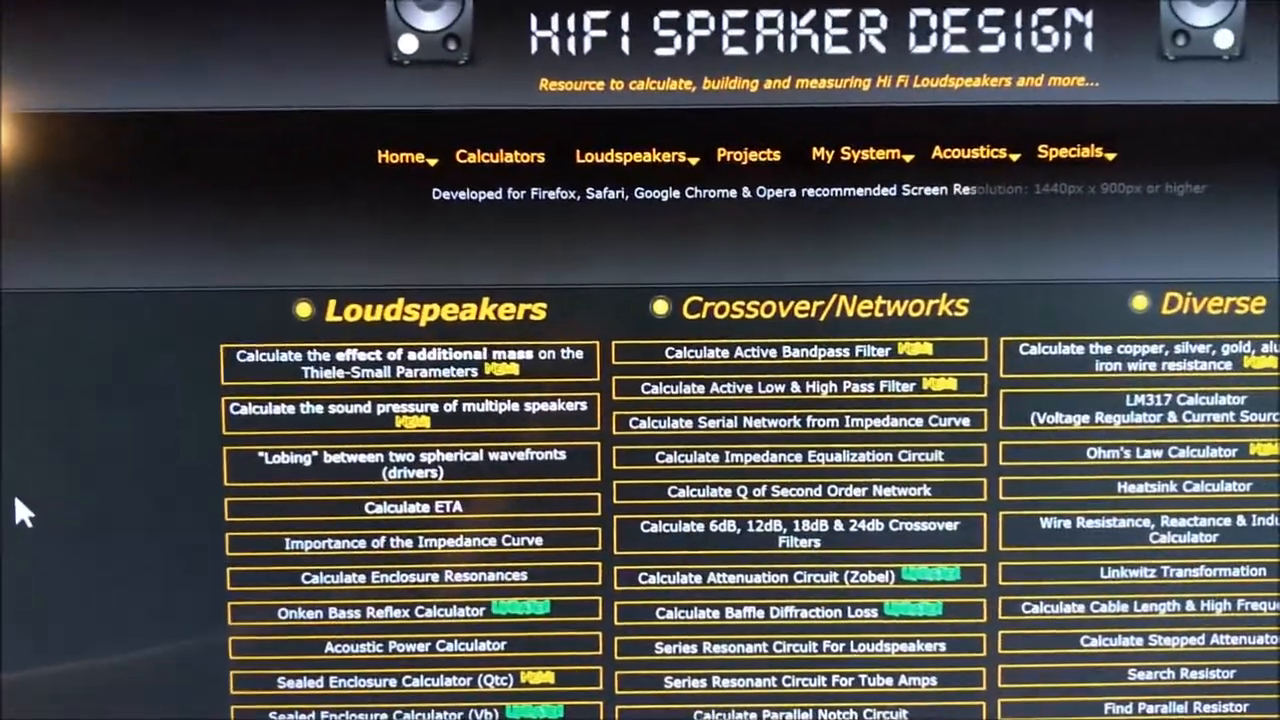
scroll("down", 3)
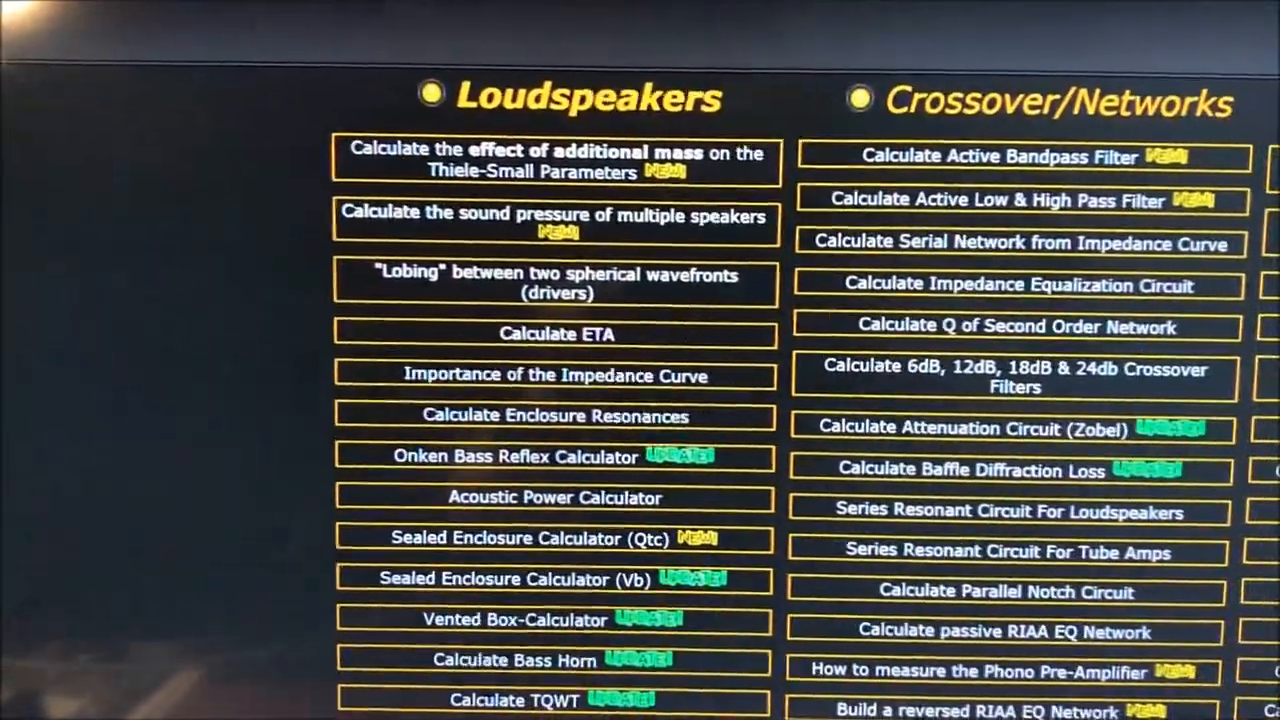
scroll("down", 3)
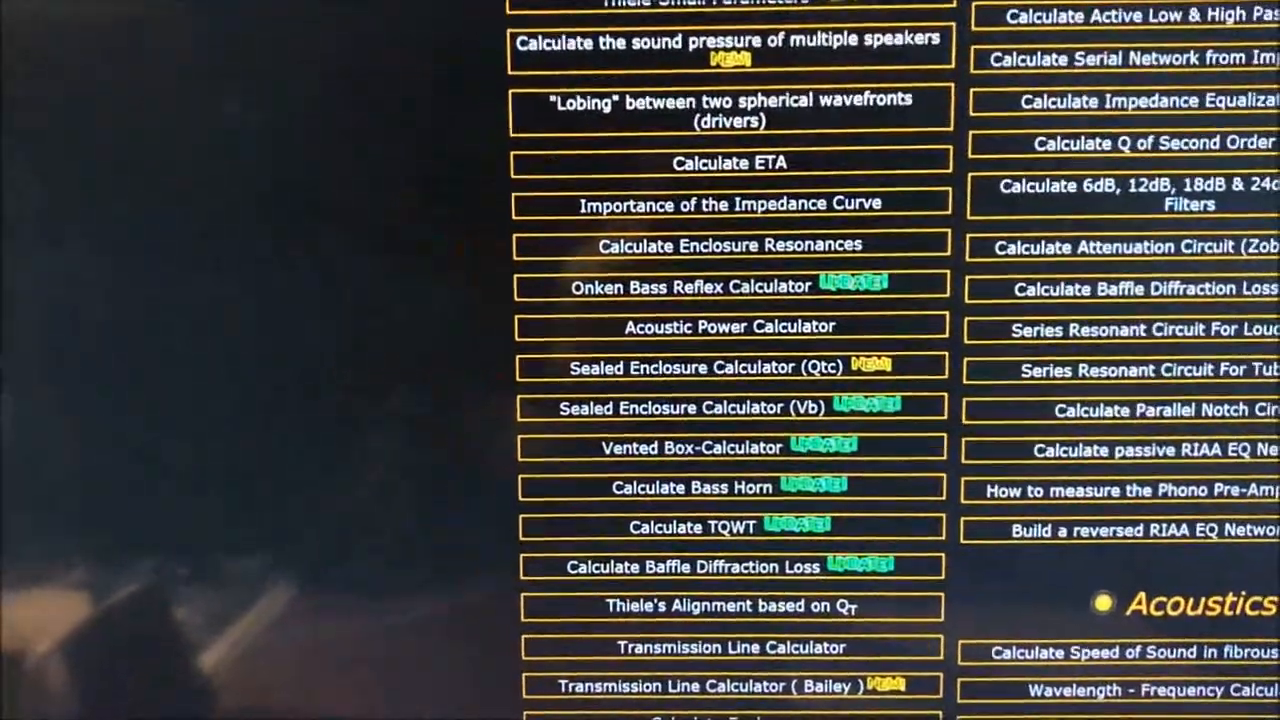
mouse_move(720, 360)
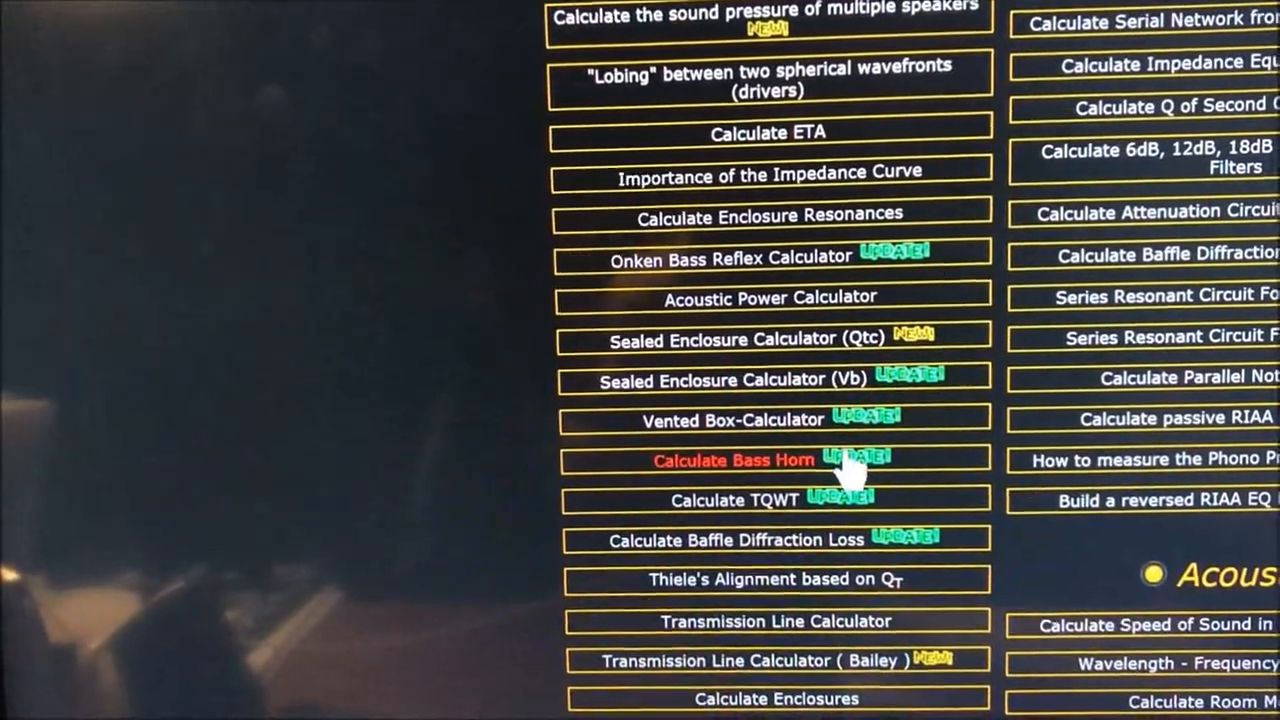
scroll("down", 3)
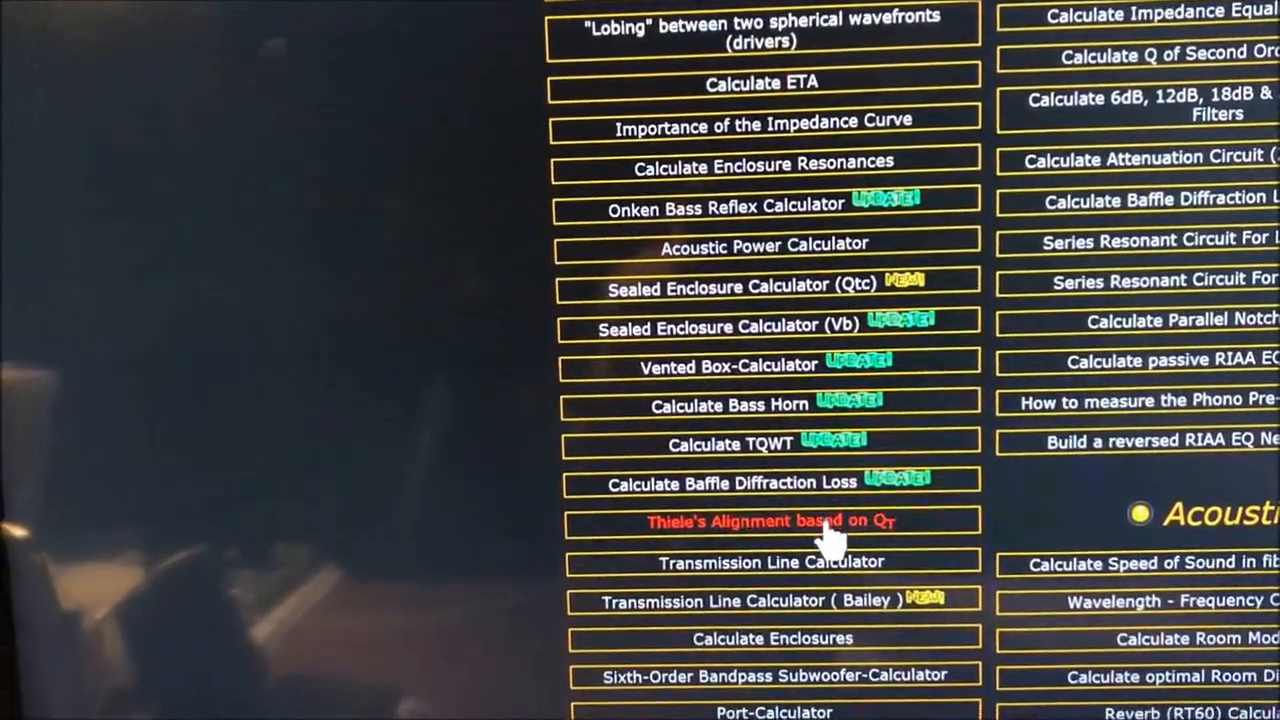
scroll("down", 3)
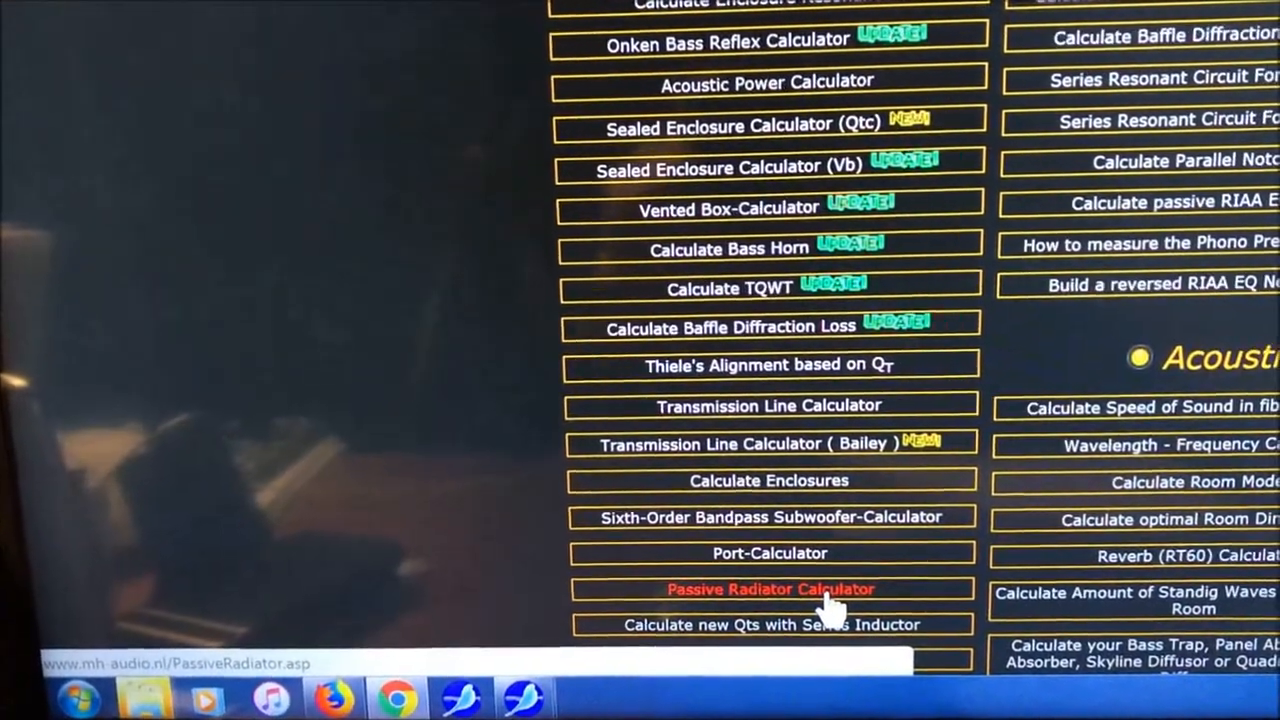
scroll("up", 3)
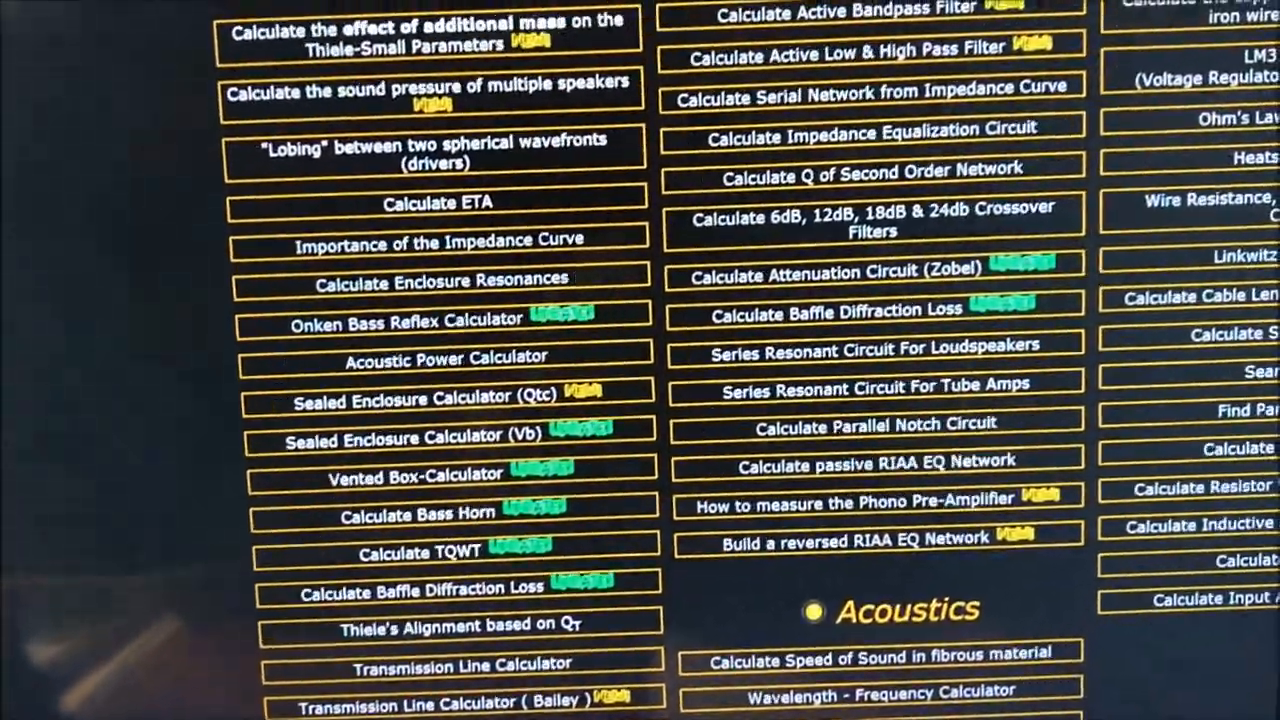
scroll("up", 3)
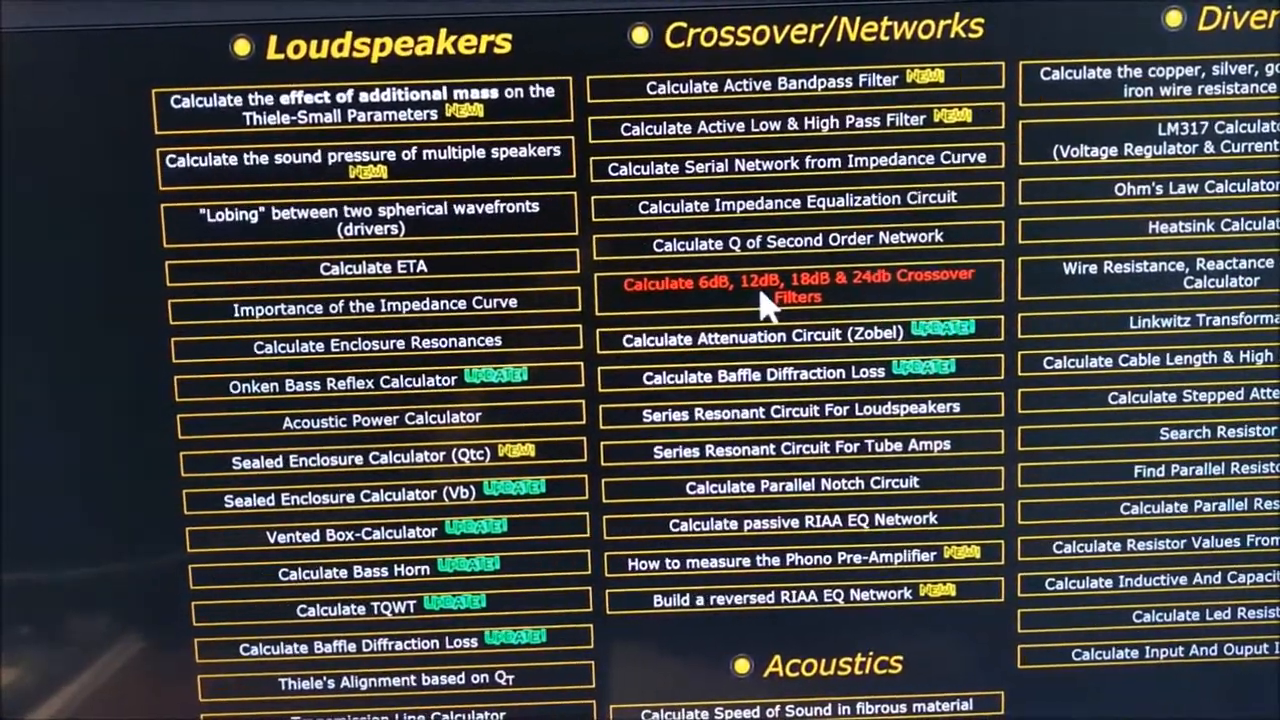
Follow the 6dB/12dB/18dB/24dB crossover calculator link and scroll down to the Crossover Calculator heading
left_click(797, 285)
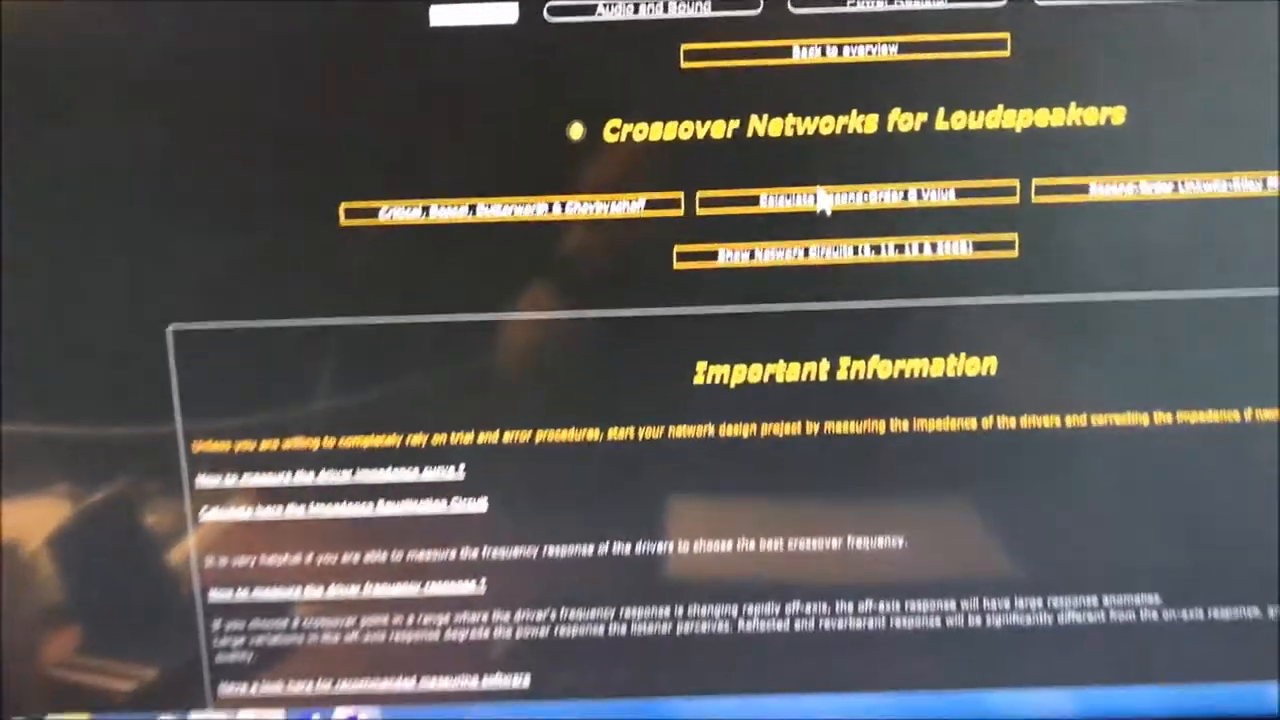
scroll("down", 3)
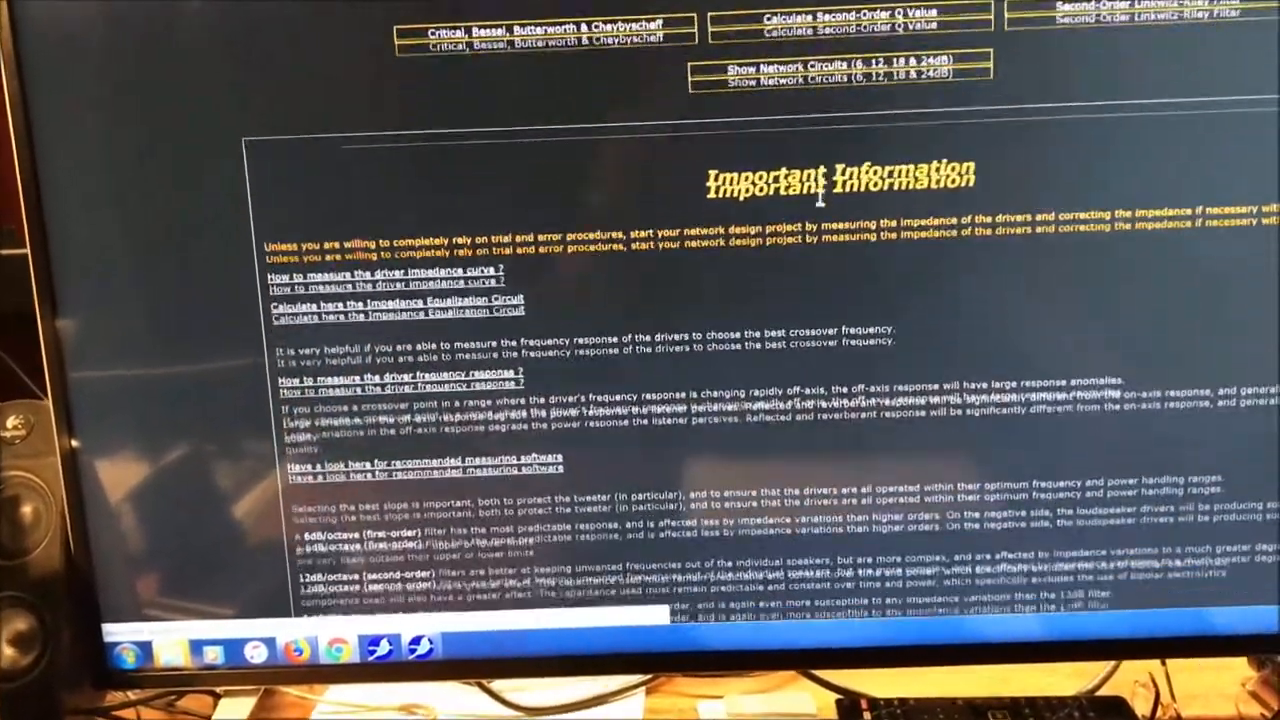
scroll("down", 3)
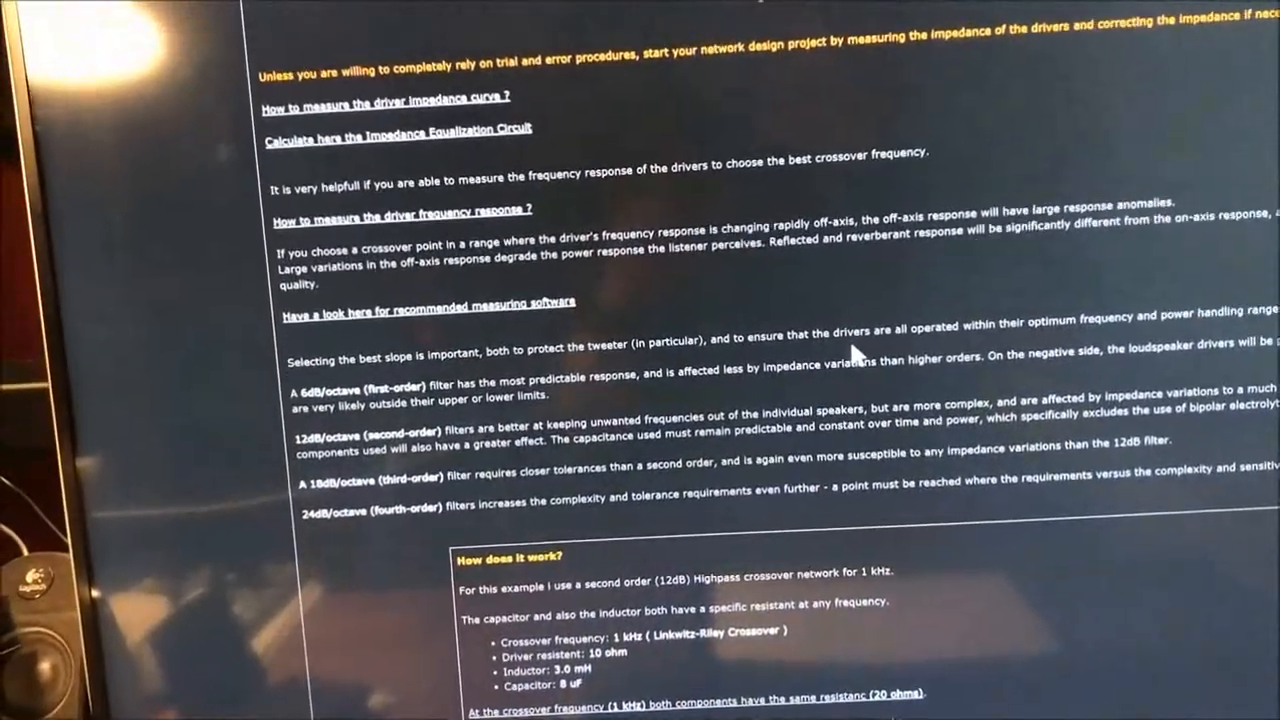
scroll("up", 3)
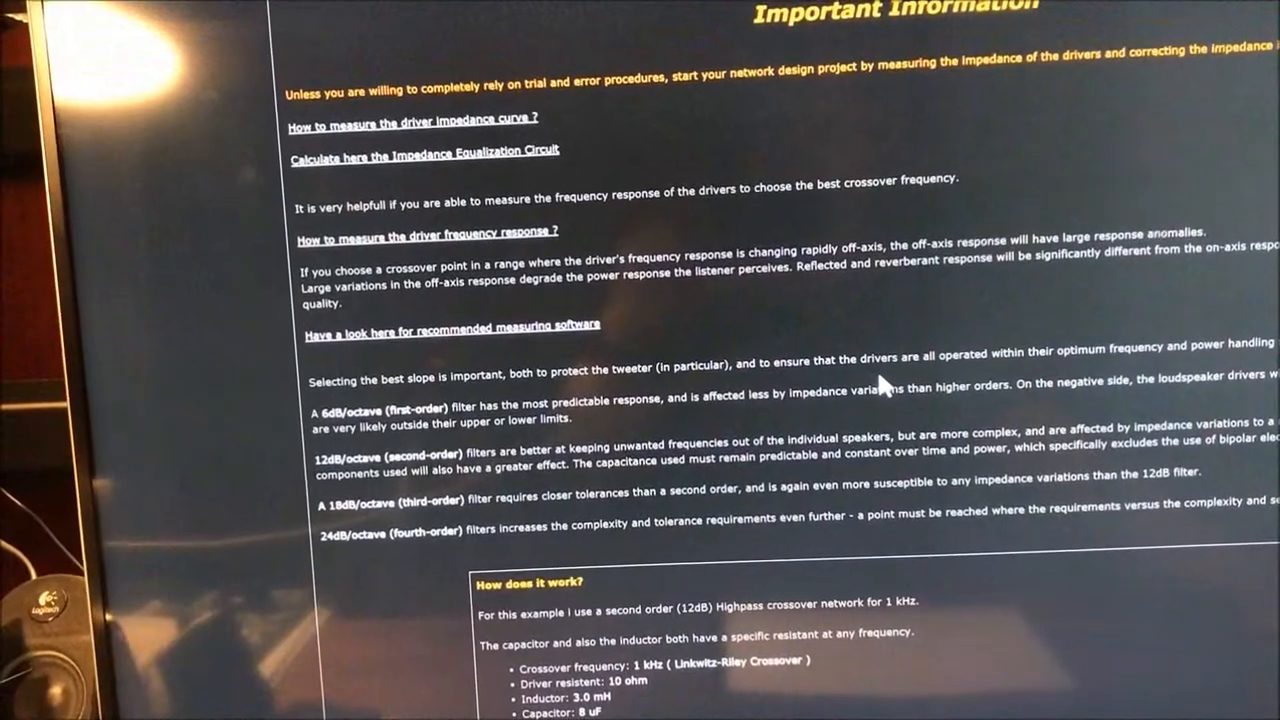
scroll("down", 3)
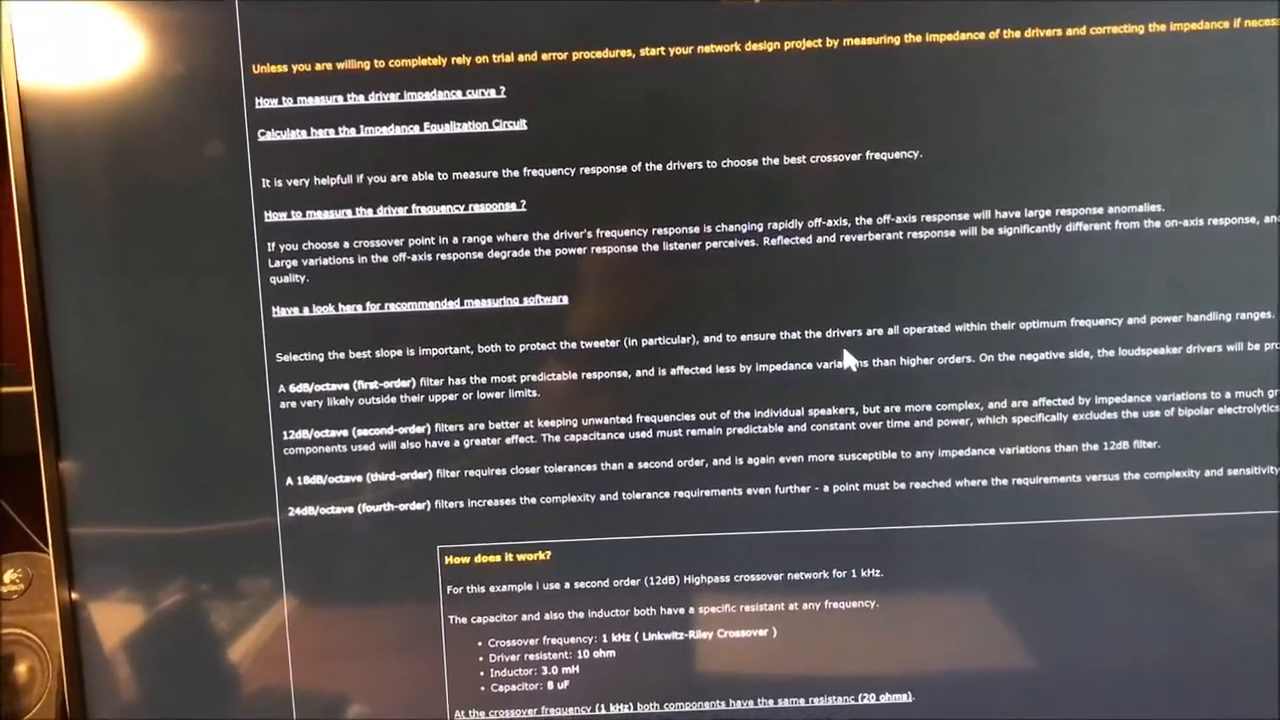
scroll("down", 3)
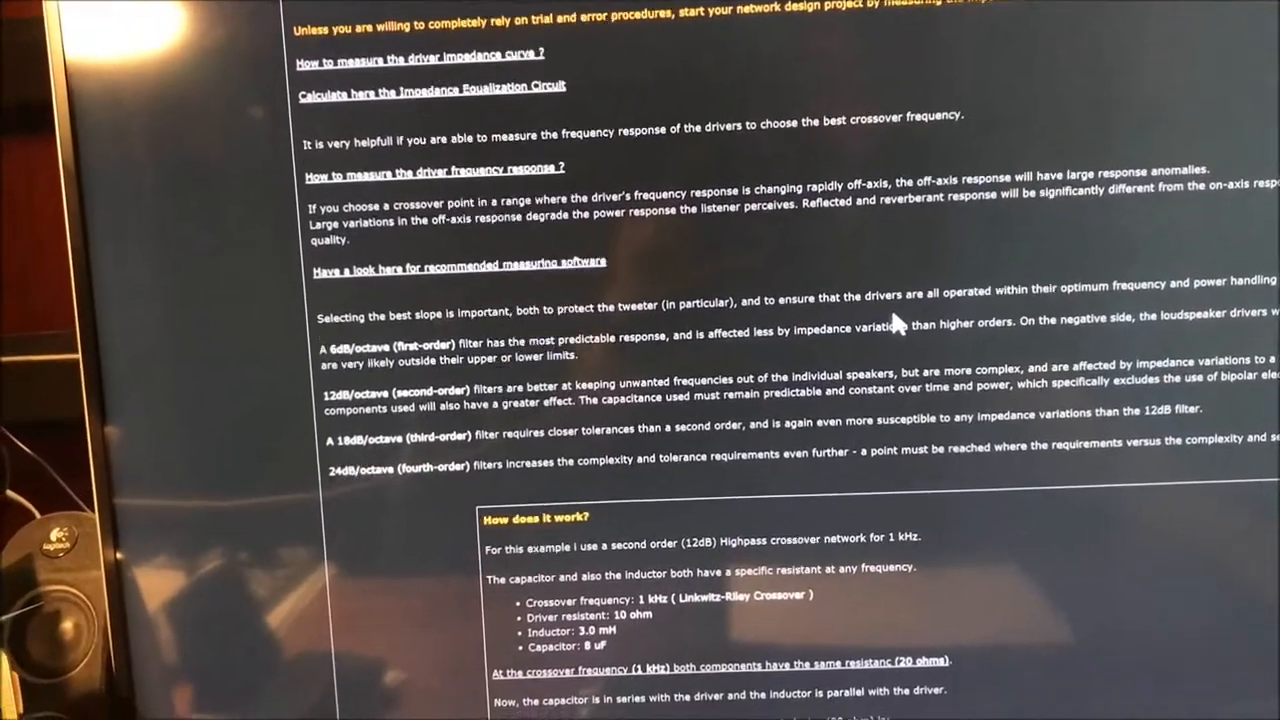
scroll("down", 3)
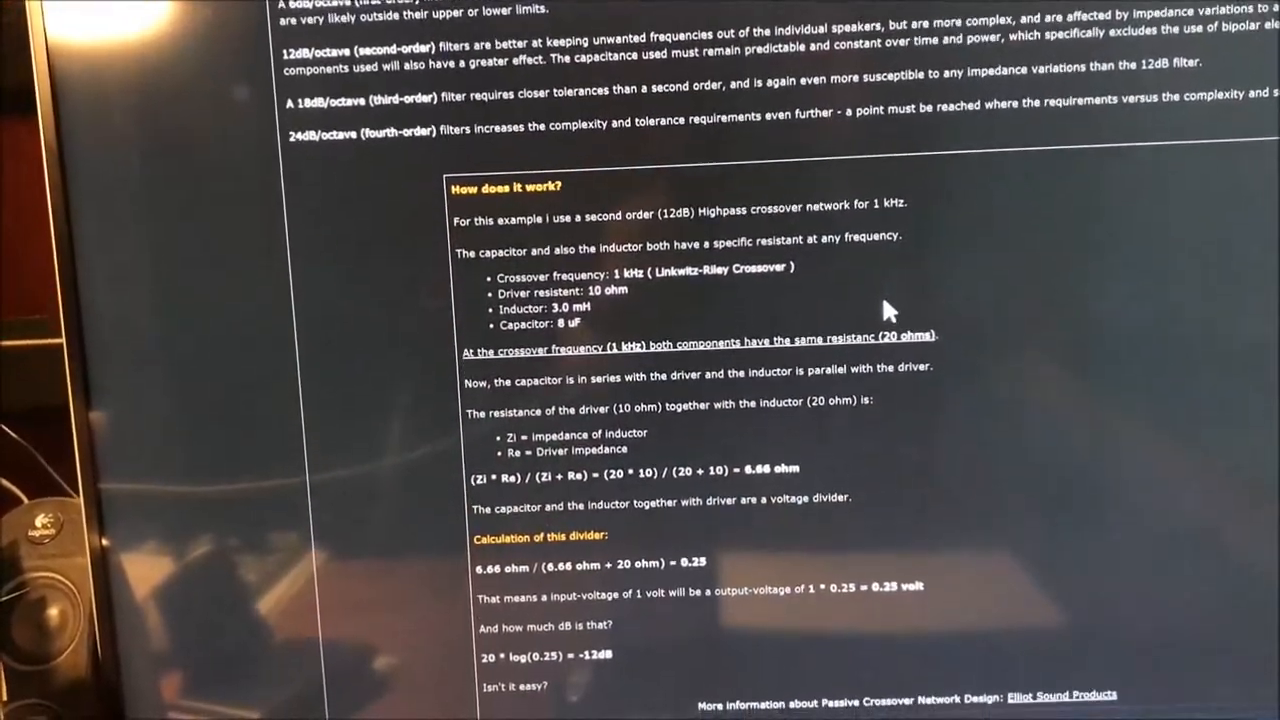
scroll("down", 3)
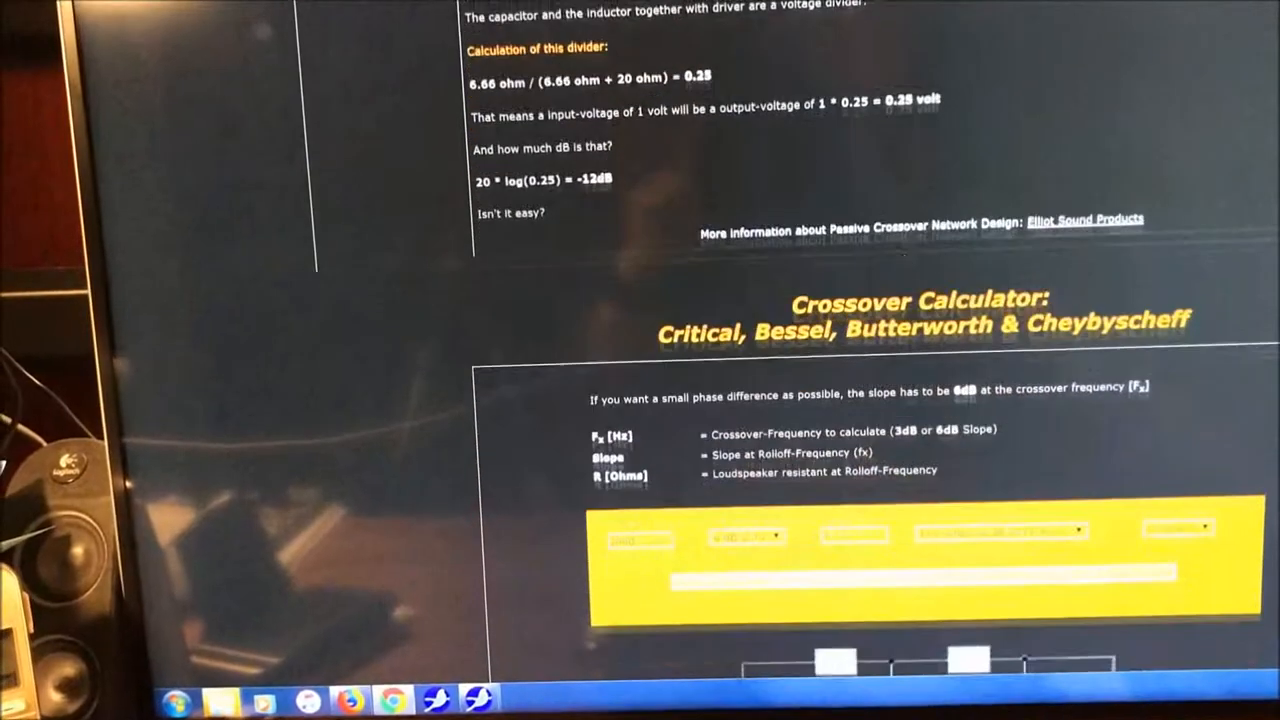
Scroll past the low-pass graph, filter explanations and Q calculator to Second-Order Linkwitz-Riley
scroll("down", 3)
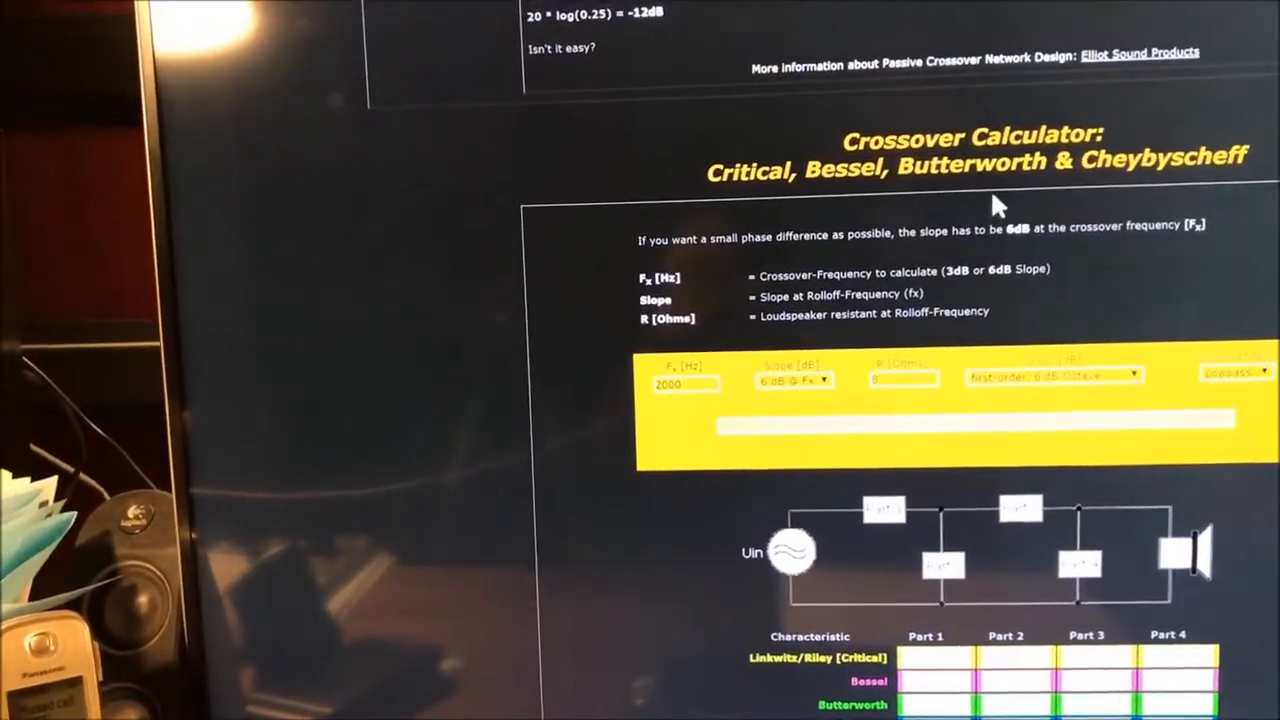
scroll("down", 3)
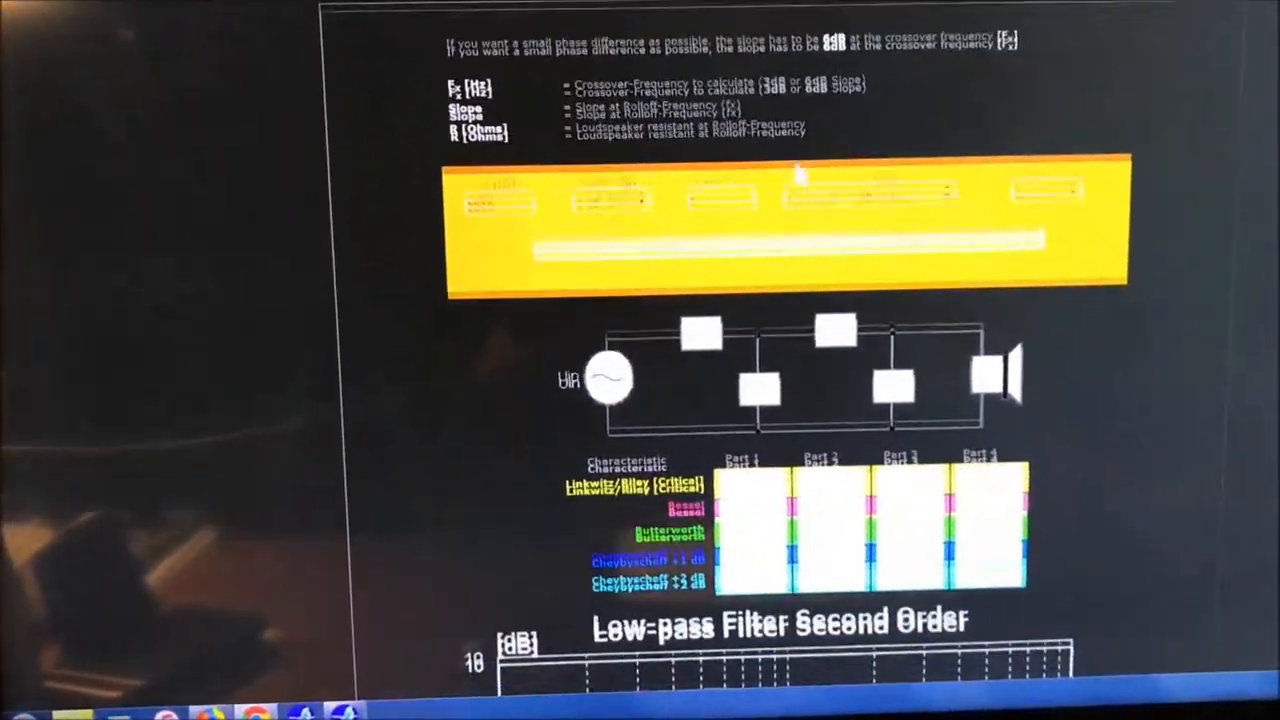
scroll("down", 3)
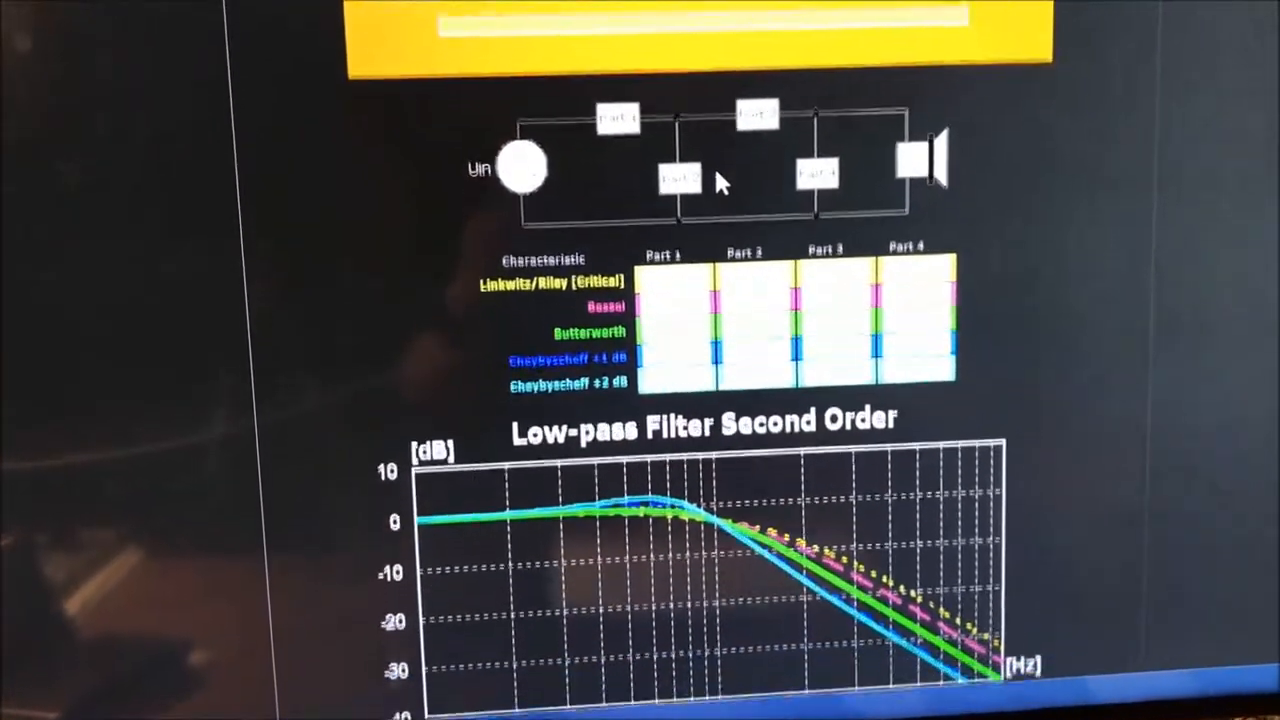
scroll("down", 3)
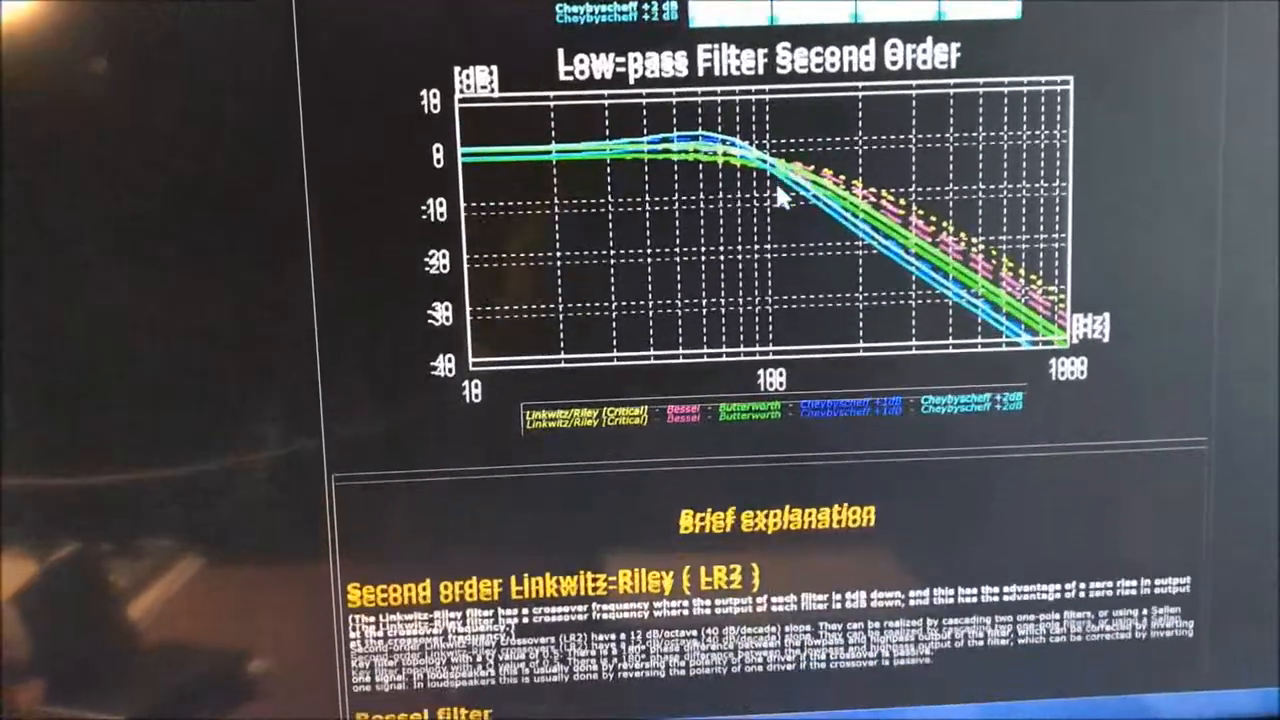
scroll("down", 3)
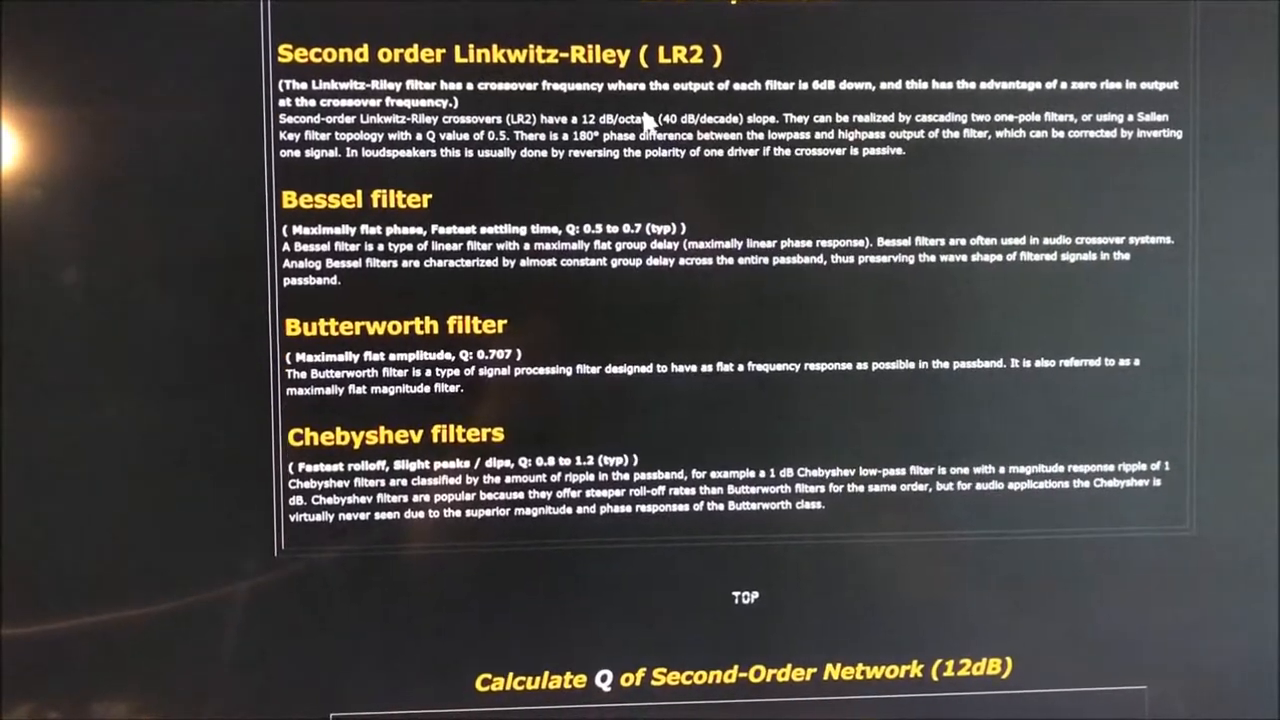
scroll("down", 3)
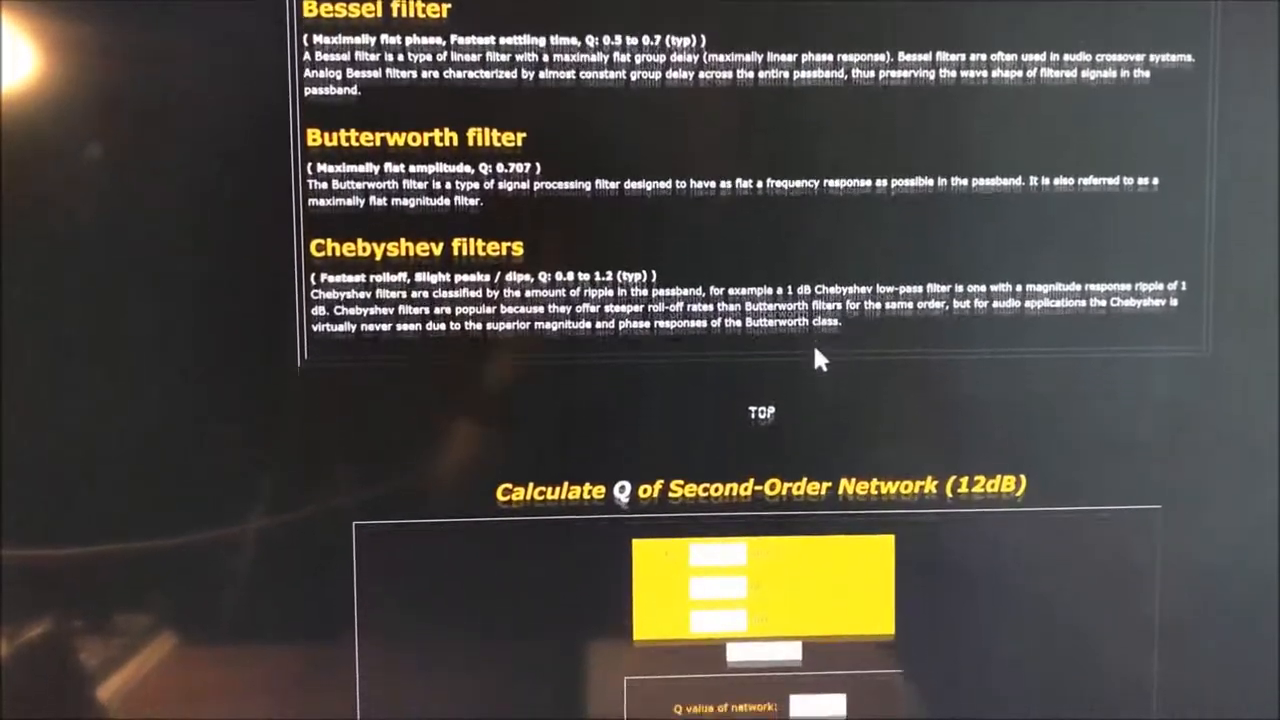
scroll("down", 3)
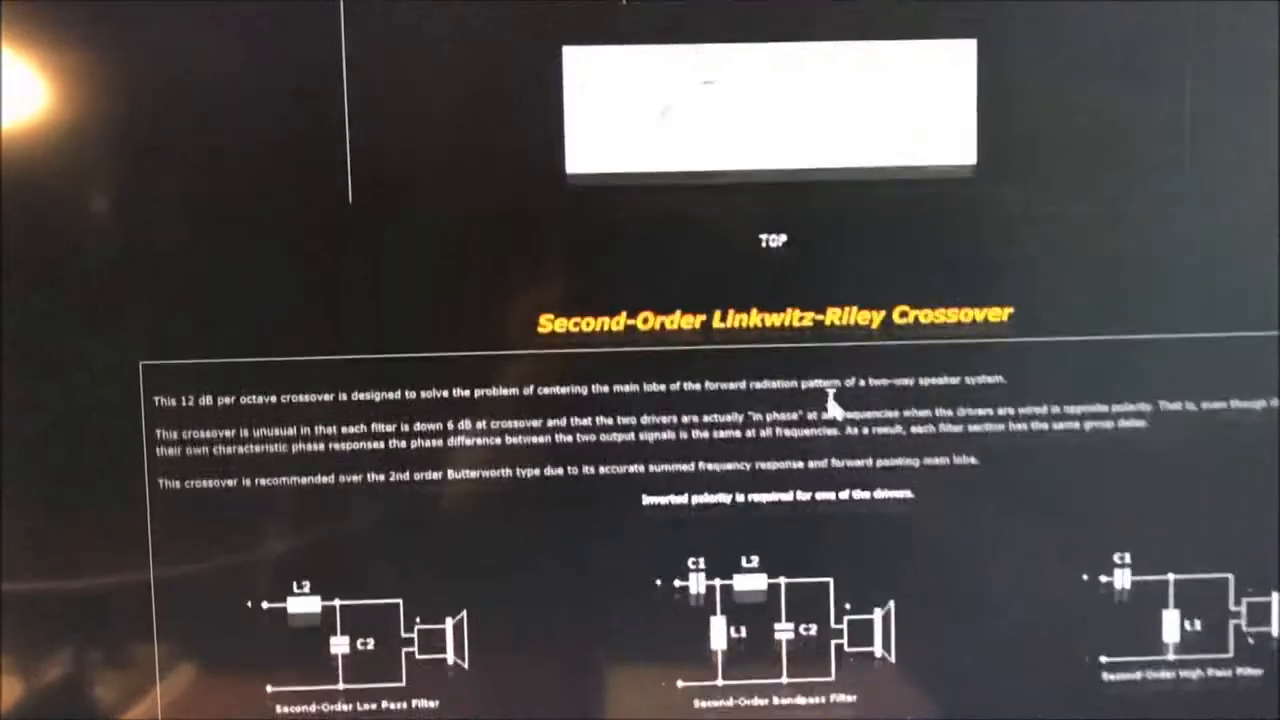
Scroll below the C1/L1 and C2/L2 formulas to the yellow impedance and frequency form
scroll("down", 3)
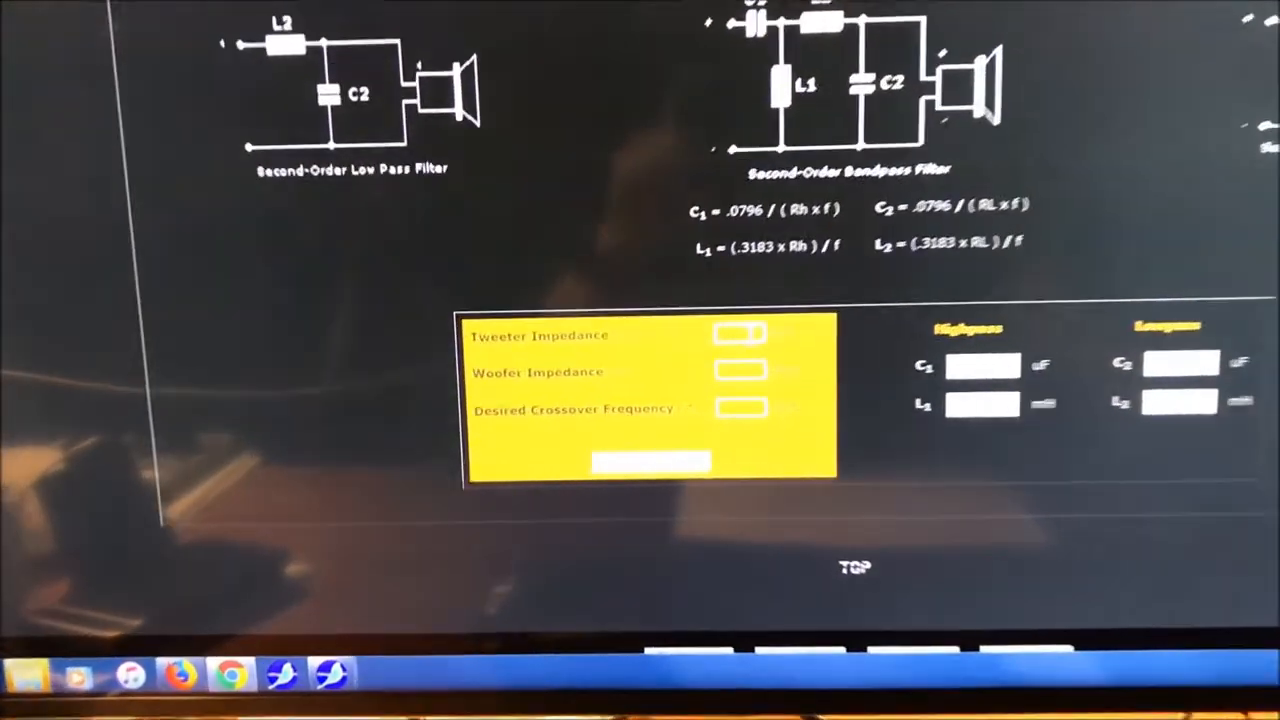
Calculate Linkwitz-Riley values for a 6-ohm tweeter, 4-ohm woofer at 6500 Hz
type("6")
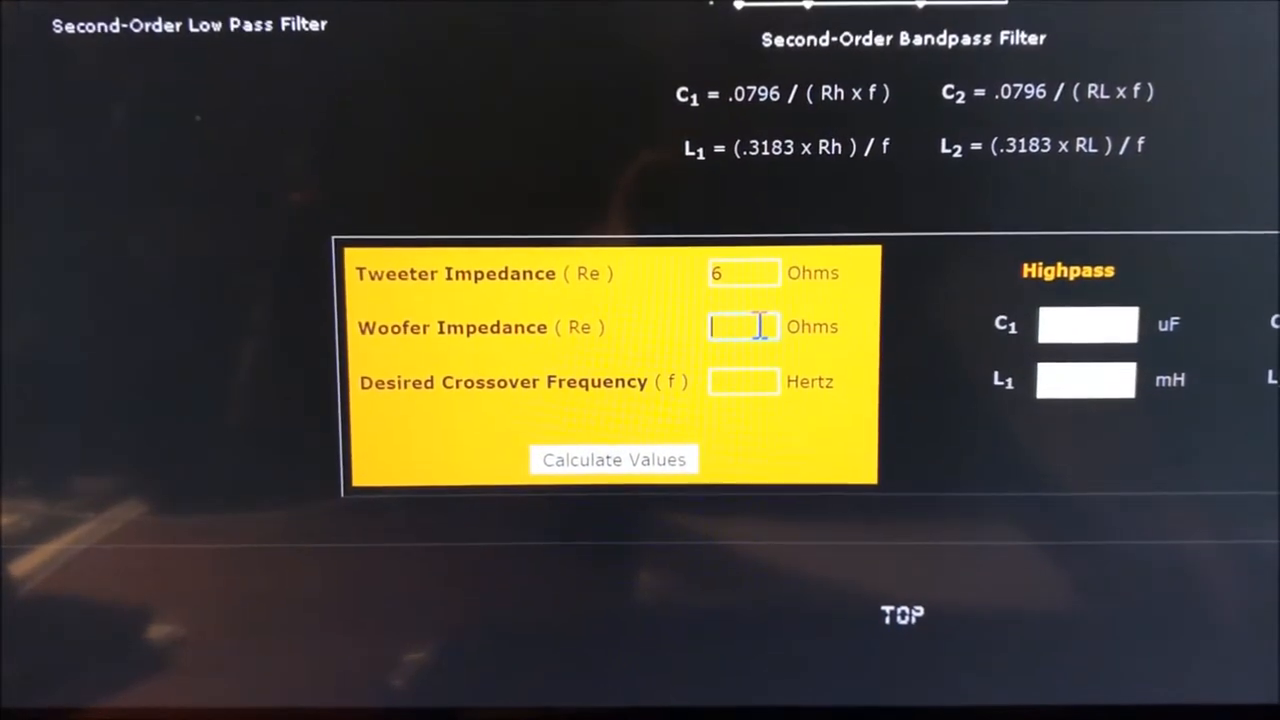
type("4")
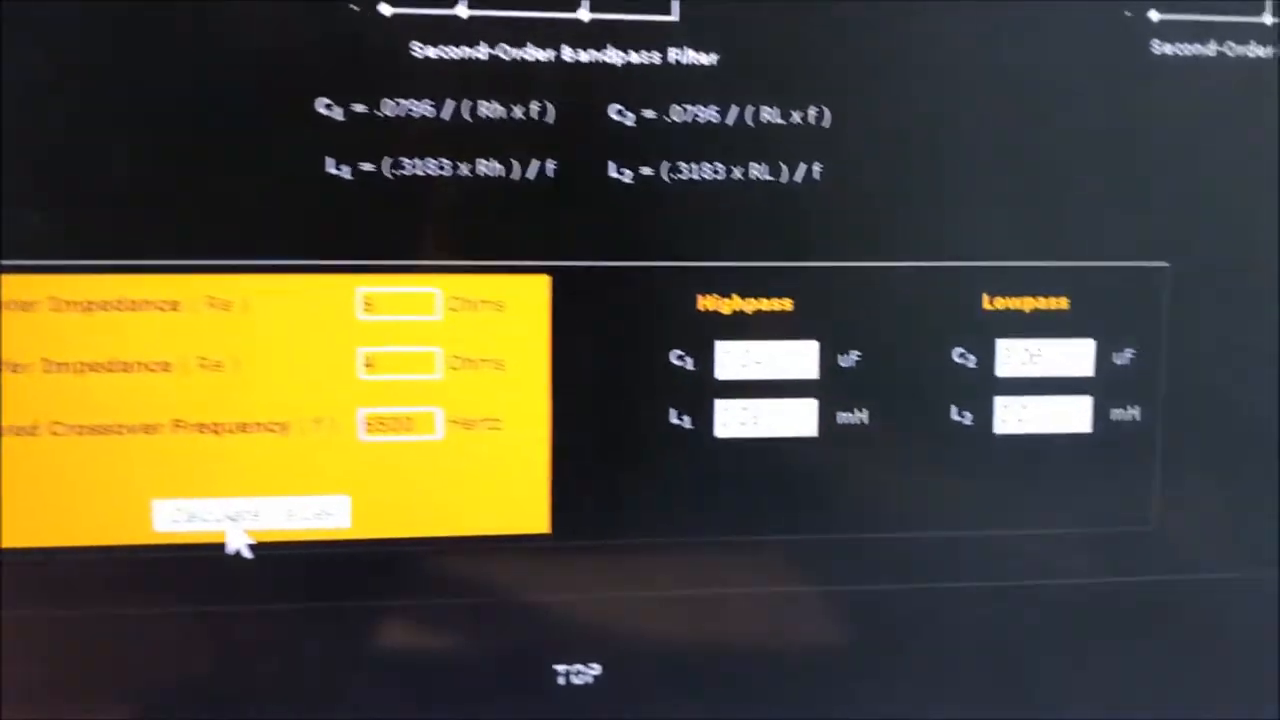
left_click(250, 515)
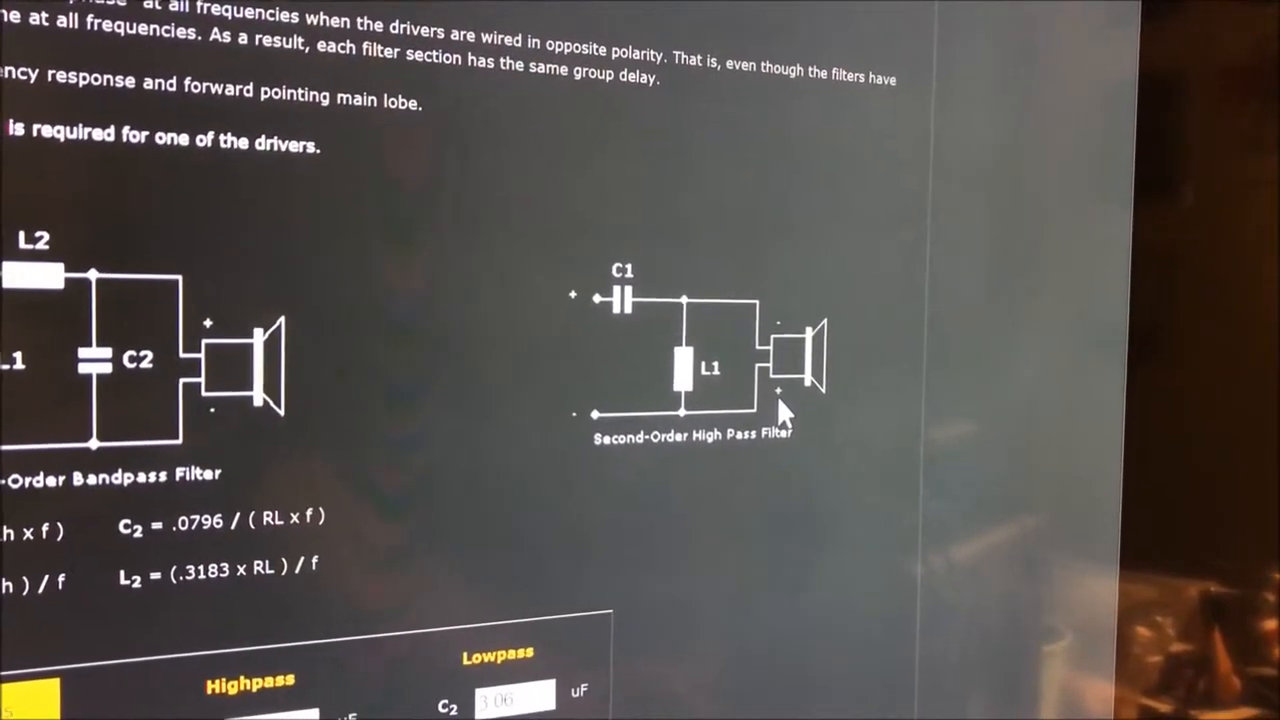
scroll("down", 3)
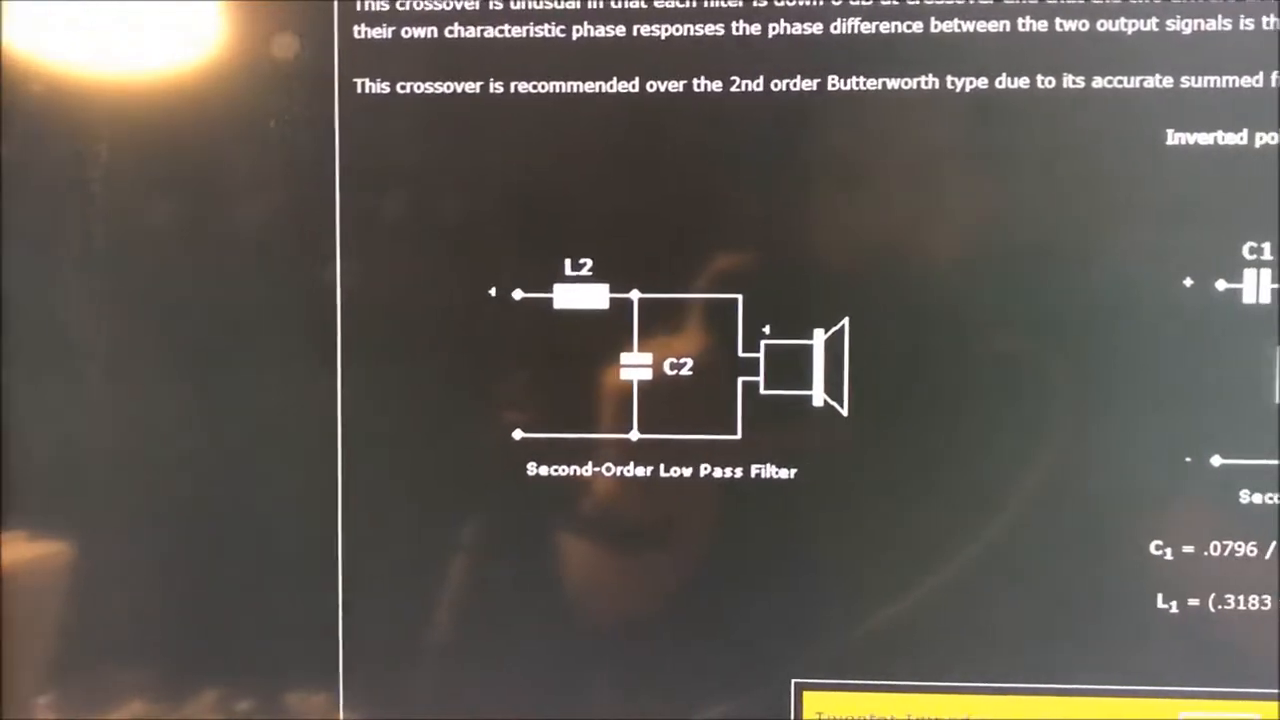
scroll("down", 3)
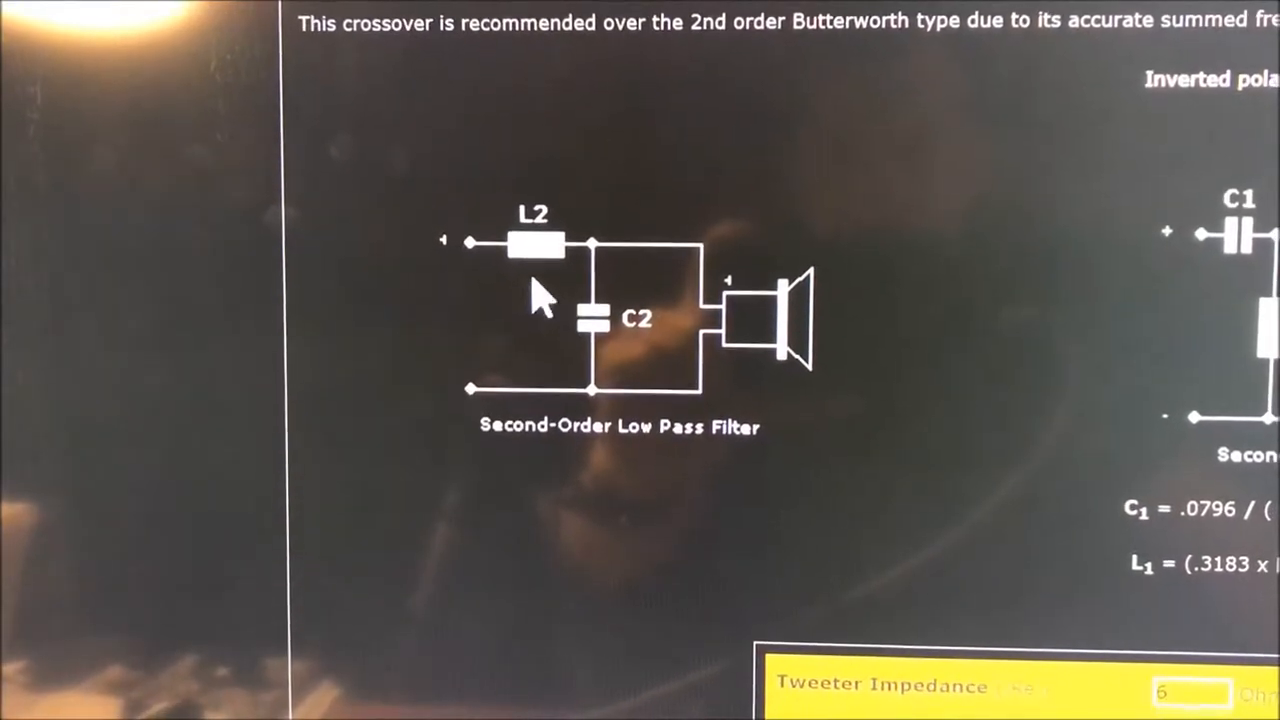